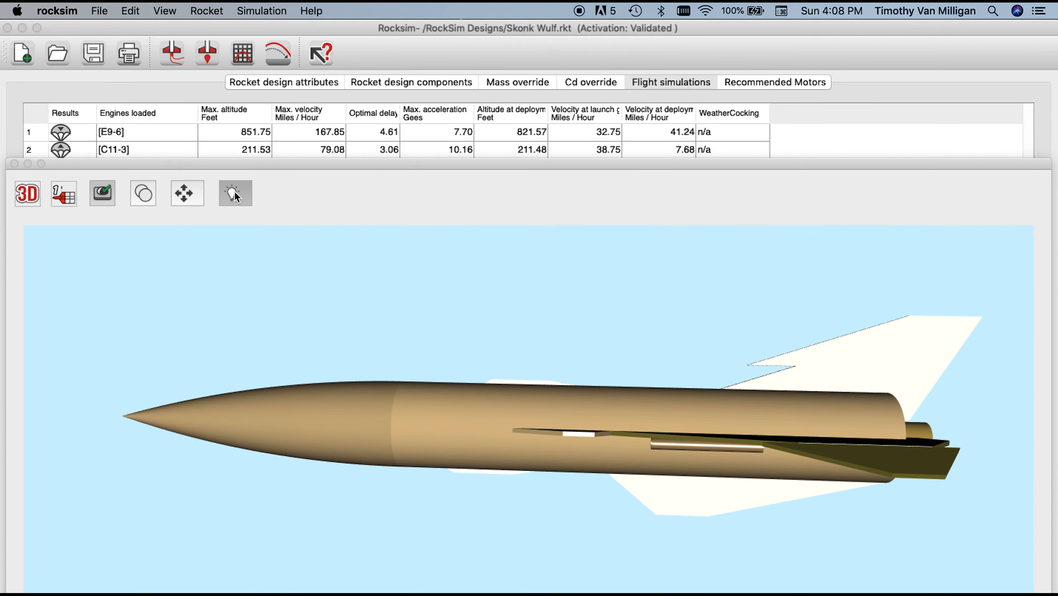
Step: Add the default 'Studio light 1' set to the 3D view and turn it on
left_click(234, 193)
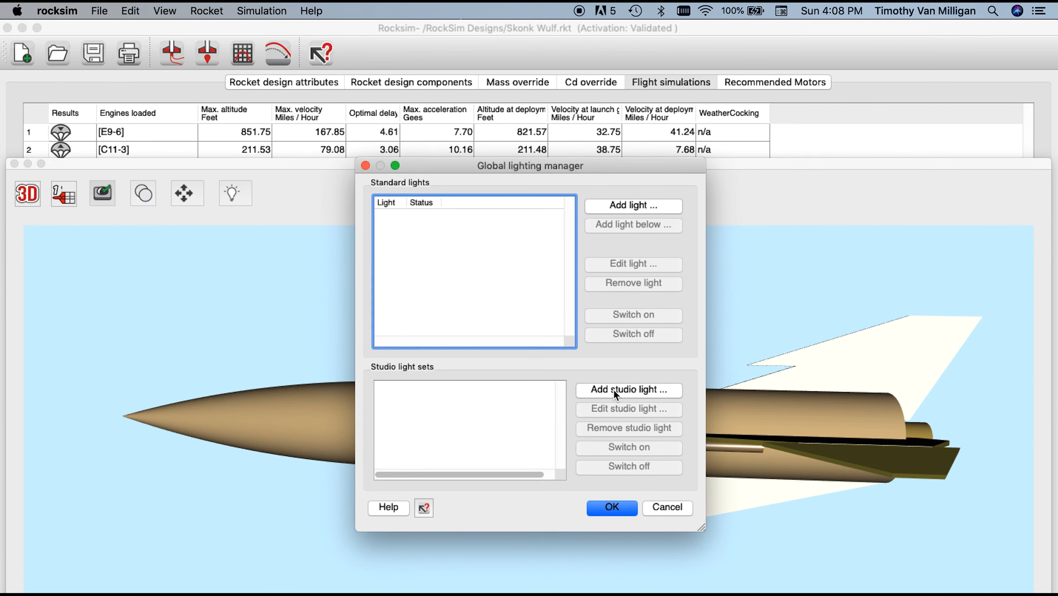
left_click(627, 390)
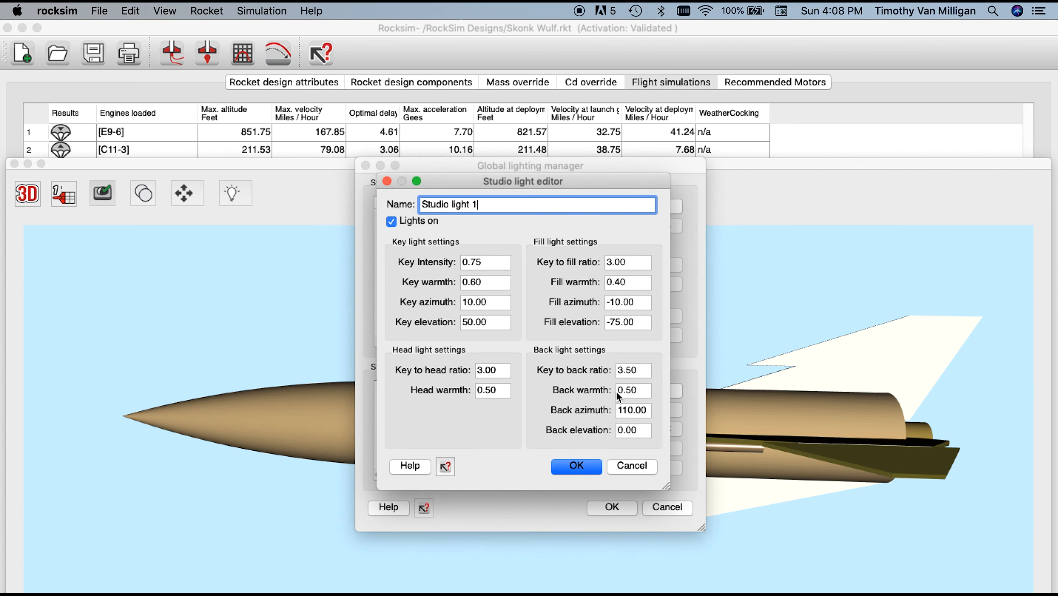
mouse_move(561, 430)
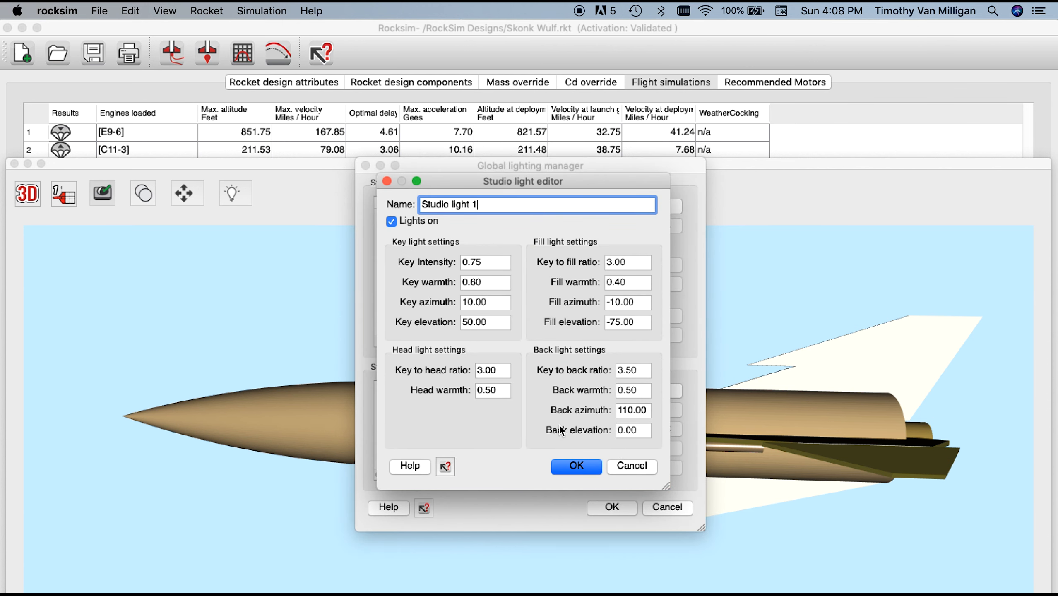
left_click(575, 465)
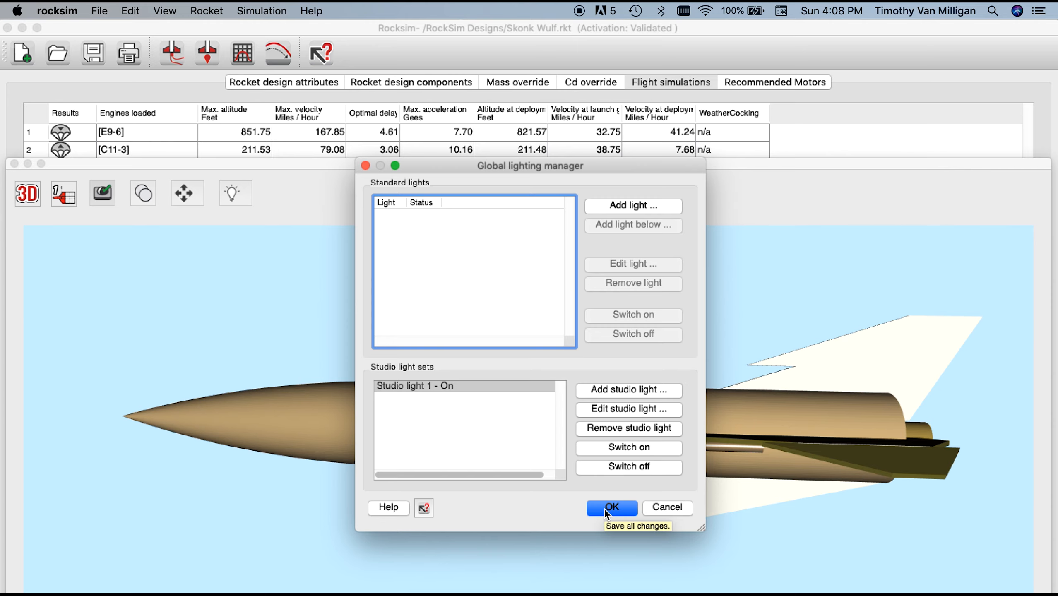
mouse_move(664, 482)
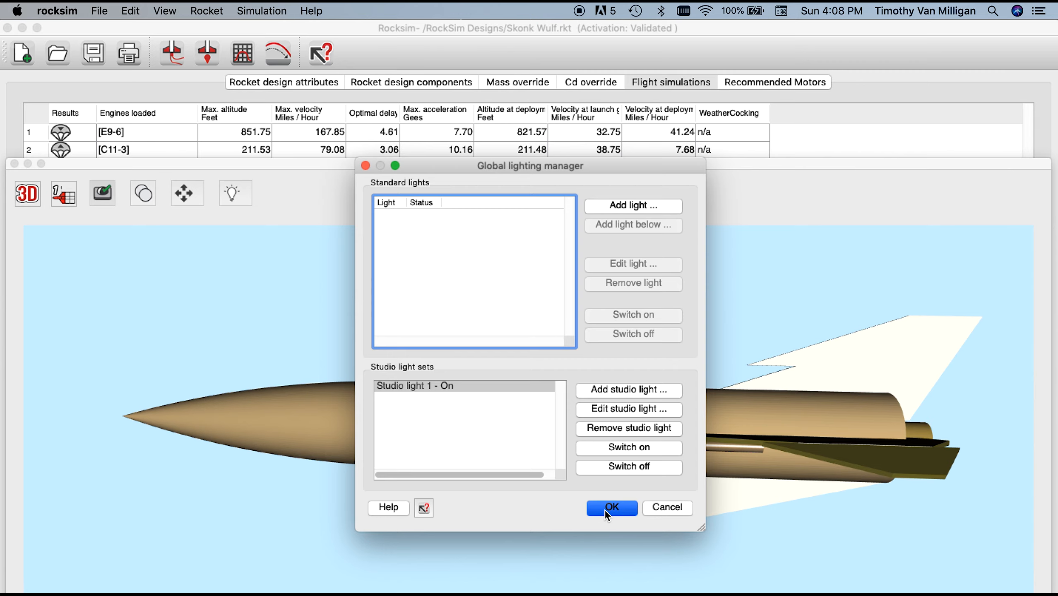
left_click(610, 508)
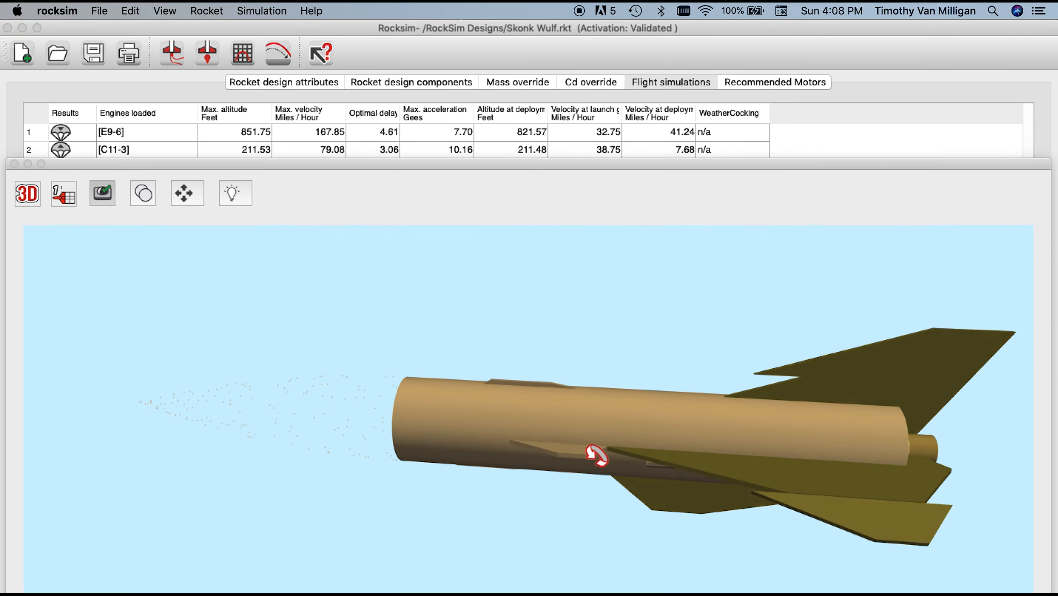
left_click_drag(598, 456, 590, 486)
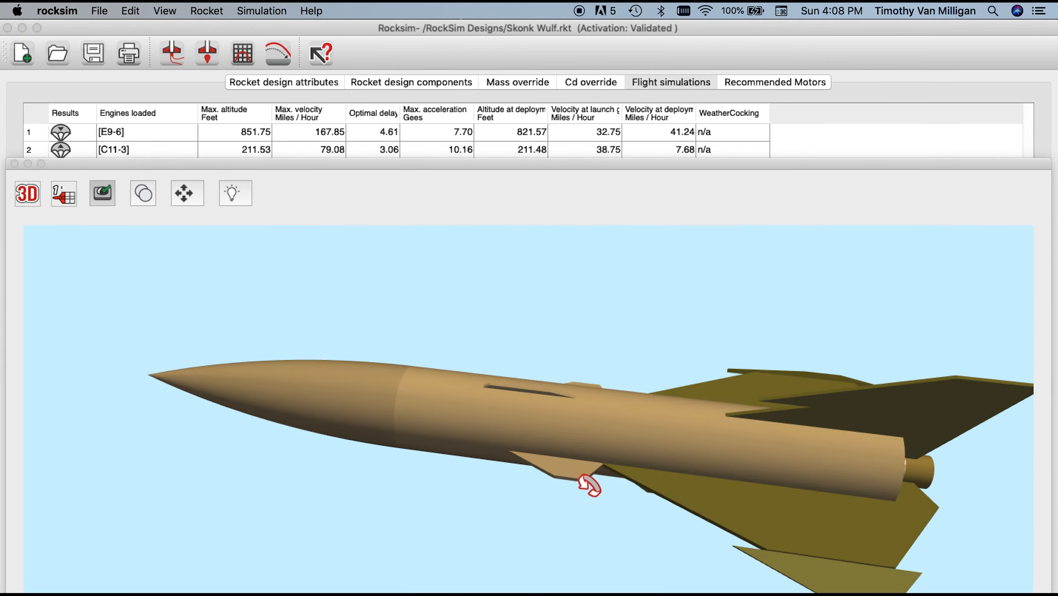
left_click_drag(591, 486, 417, 388)
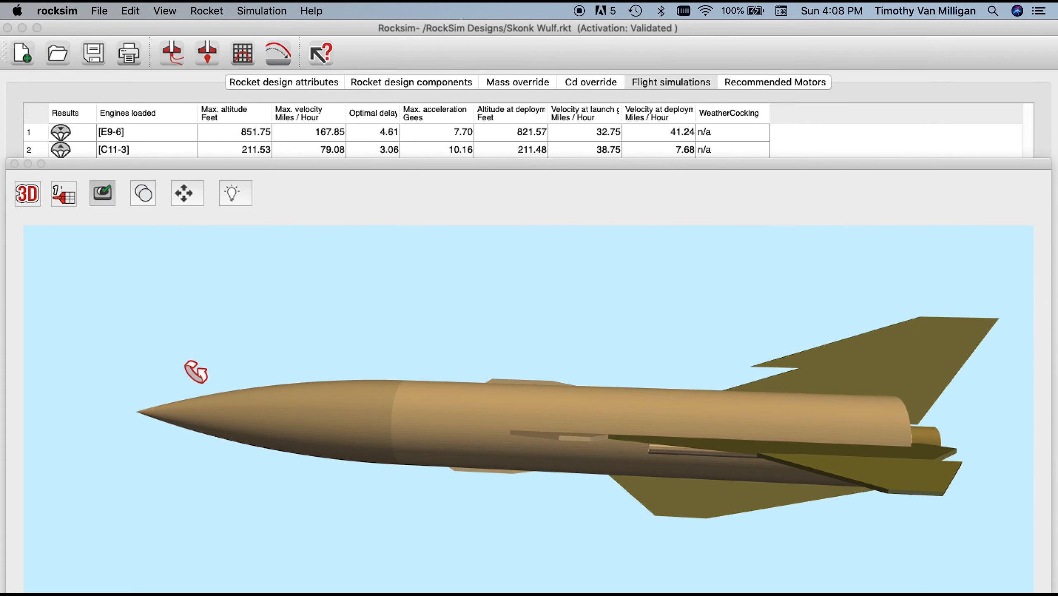
mouse_move(218, 310)
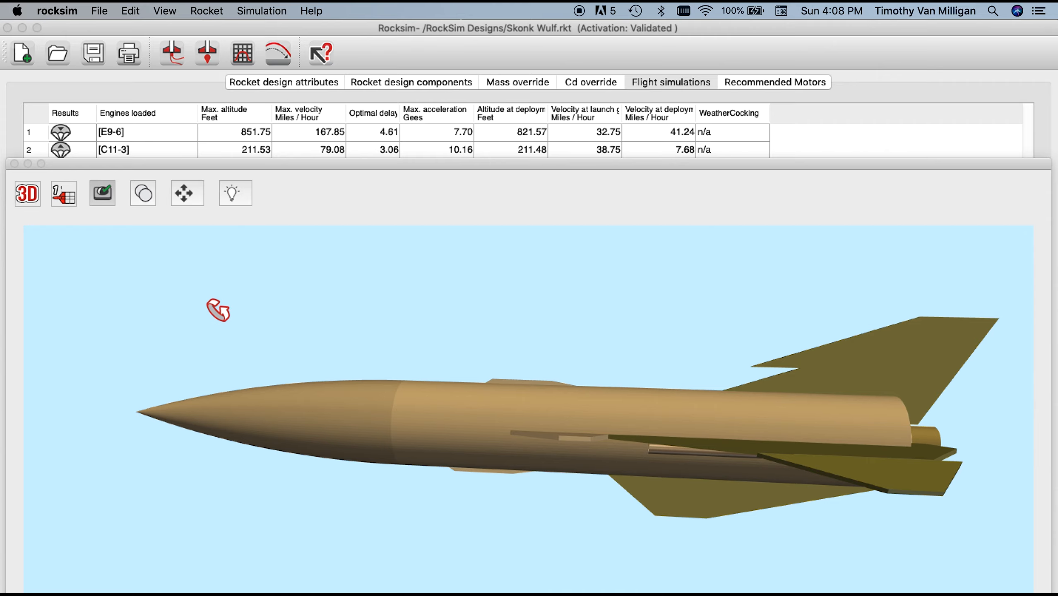
mouse_move(204, 146)
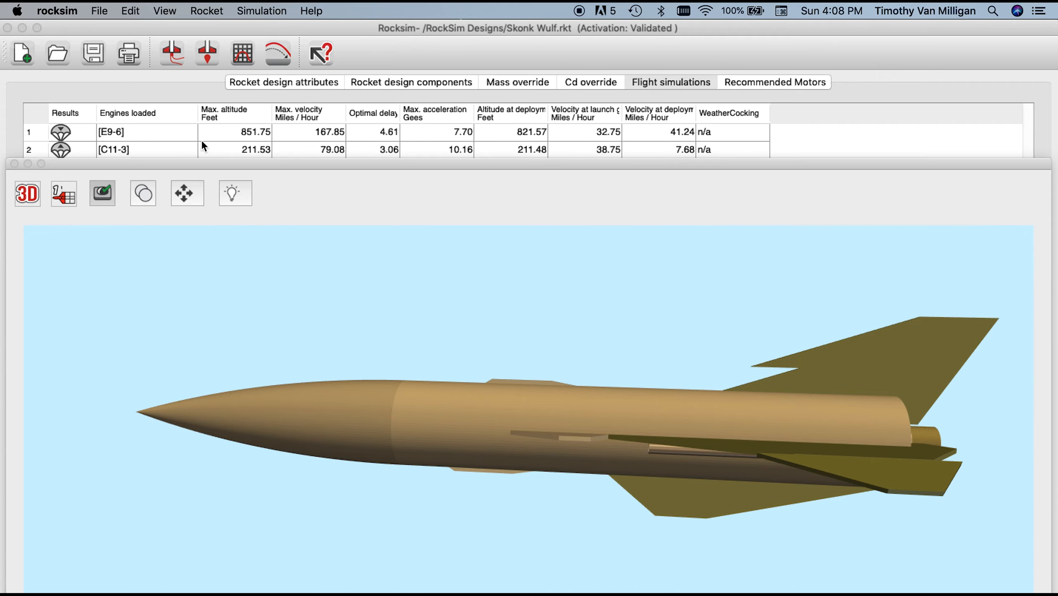
mouse_move(181, 195)
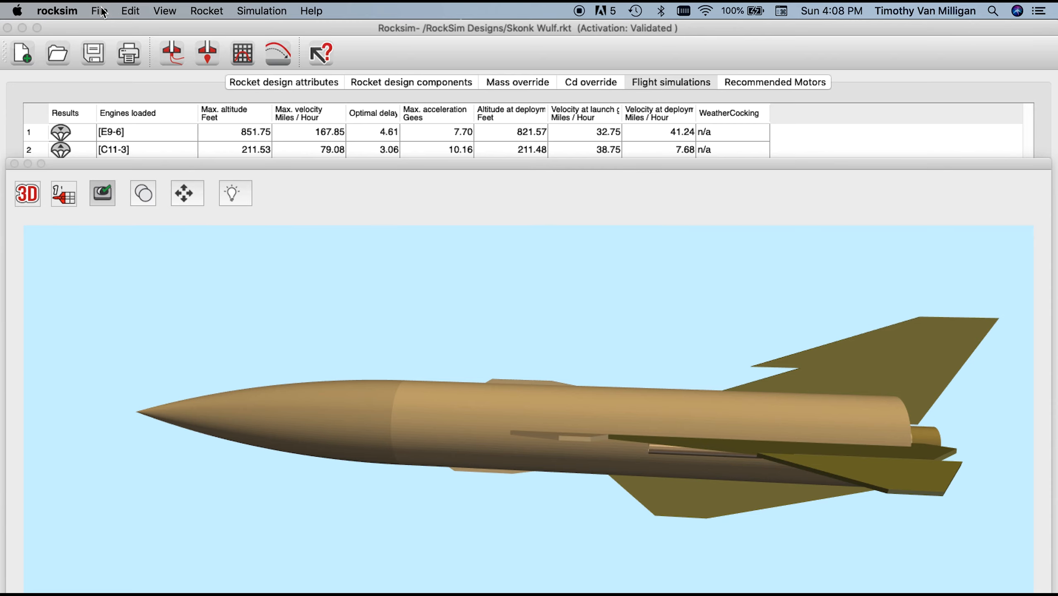
Step: Open Preferences from the rocksim menu on the 3D Rendering tab
left_click(57, 10)
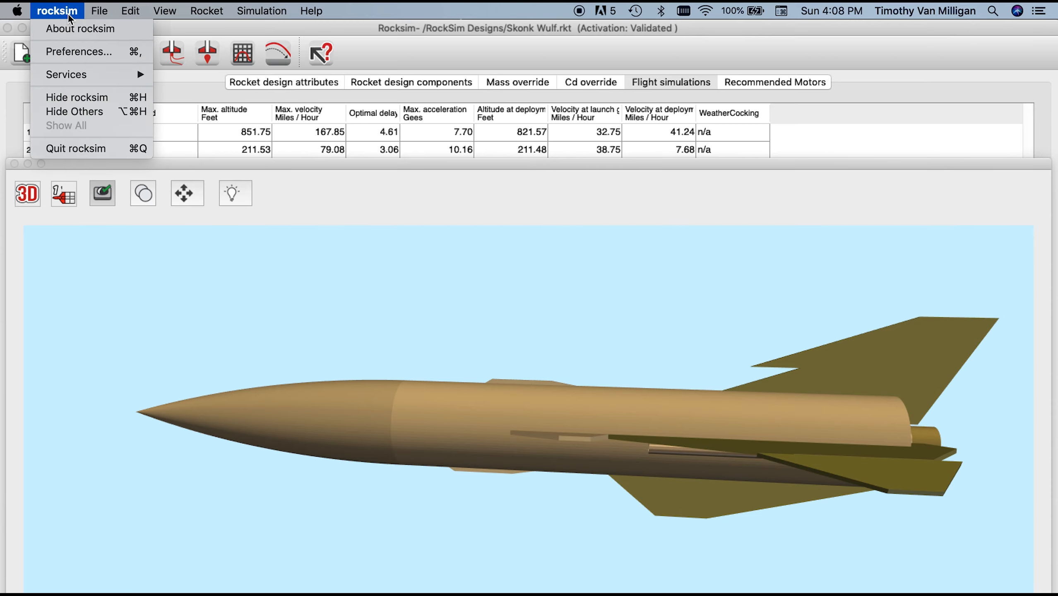
mouse_move(70, 60)
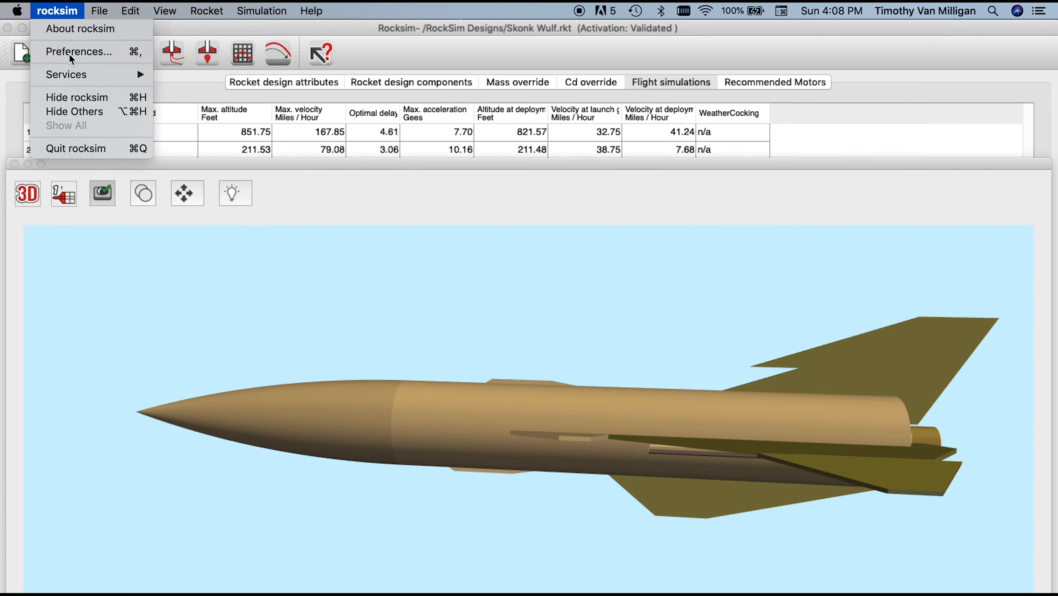
left_click(79, 51)
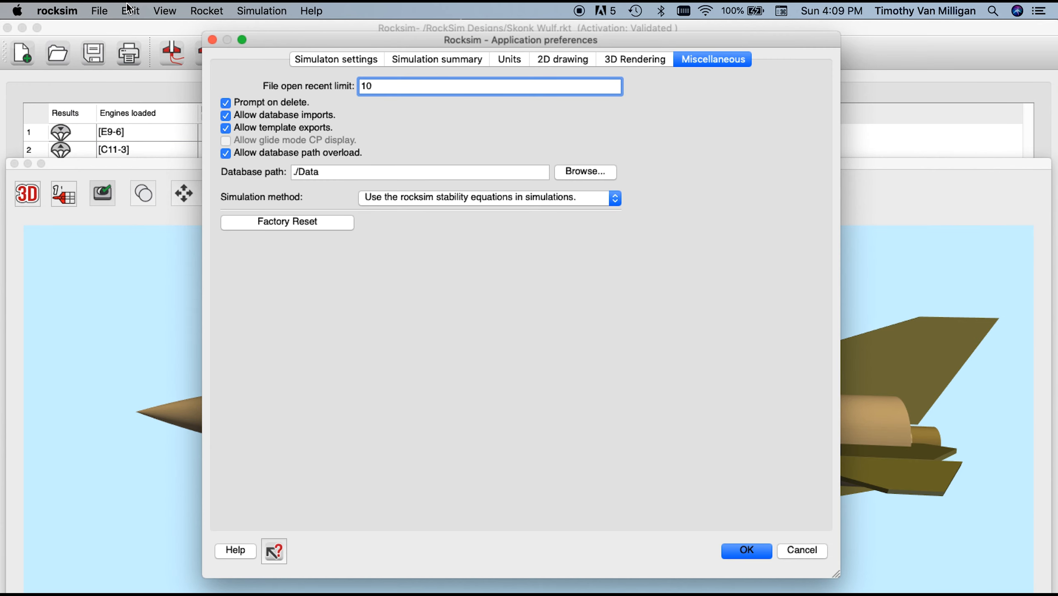
mouse_move(646, 61)
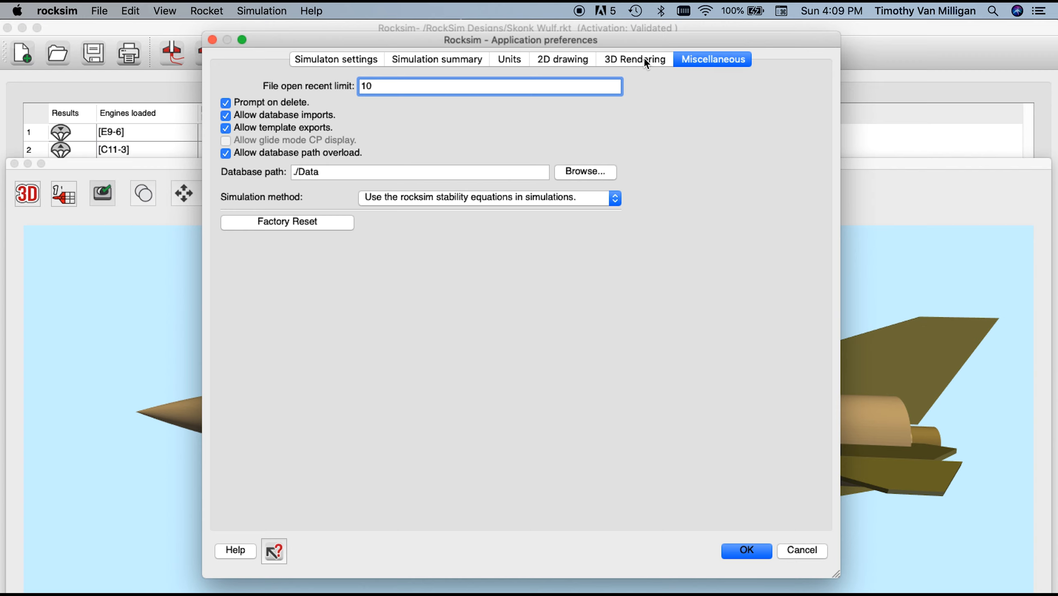
left_click(633, 60)
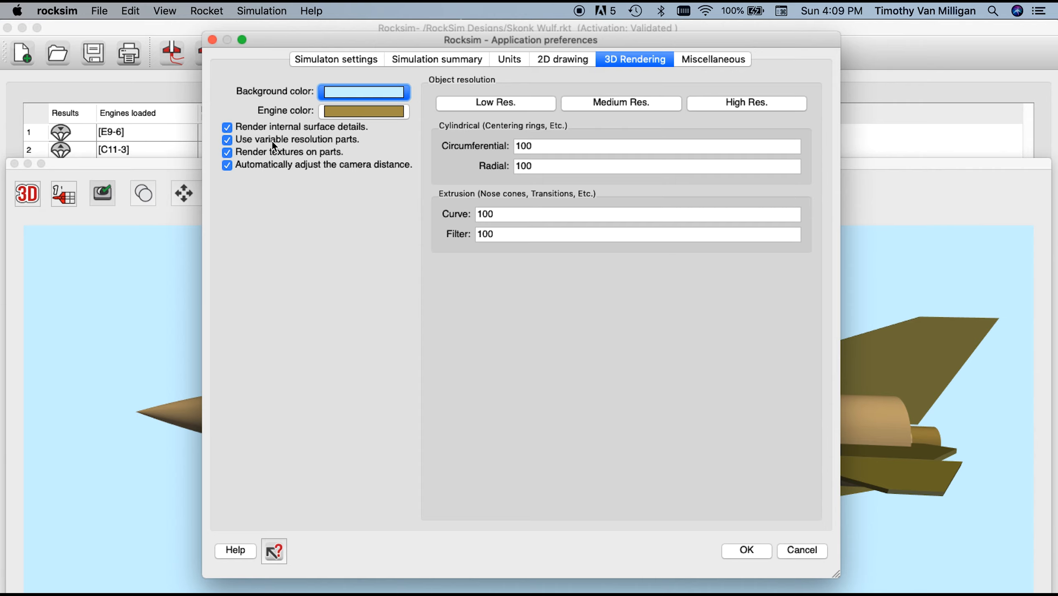
Step: Uncheck 'Use variable resolution parts' in the 3D Rendering preferences
left_click(227, 140)
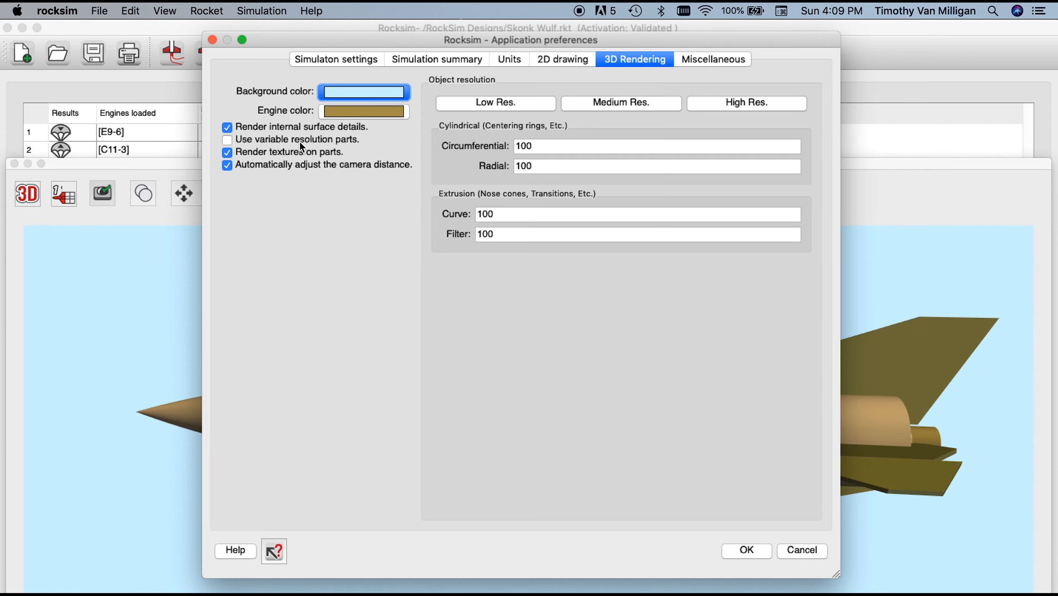
mouse_move(591, 265)
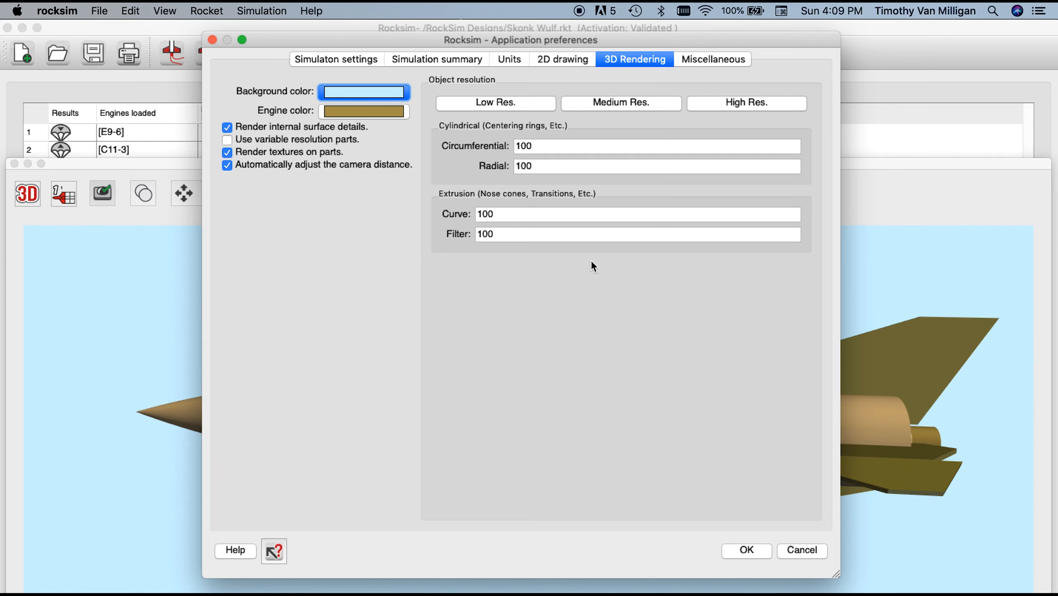
mouse_move(729, 117)
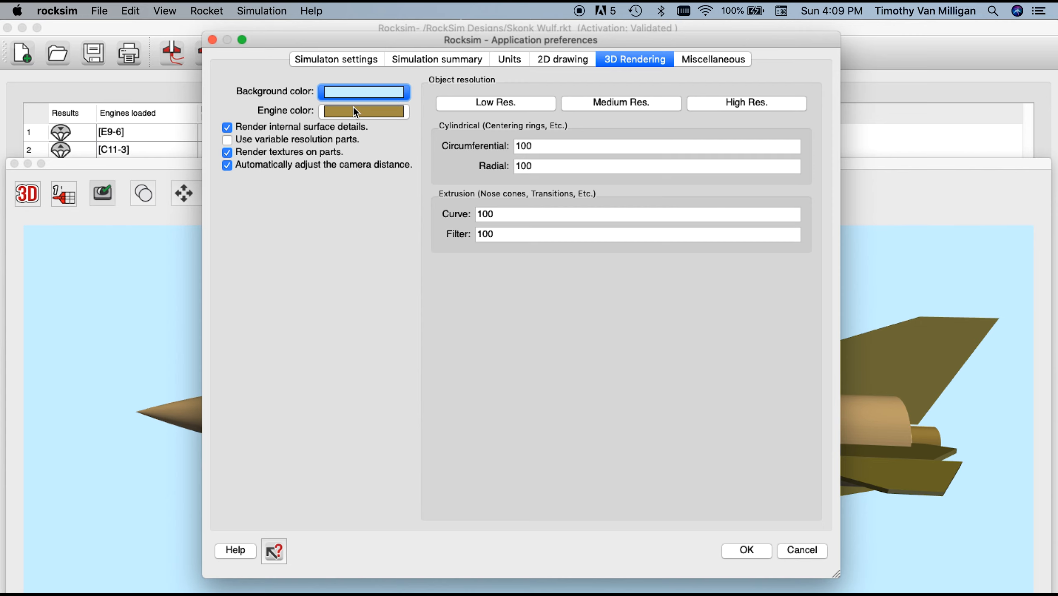
mouse_move(388, 112)
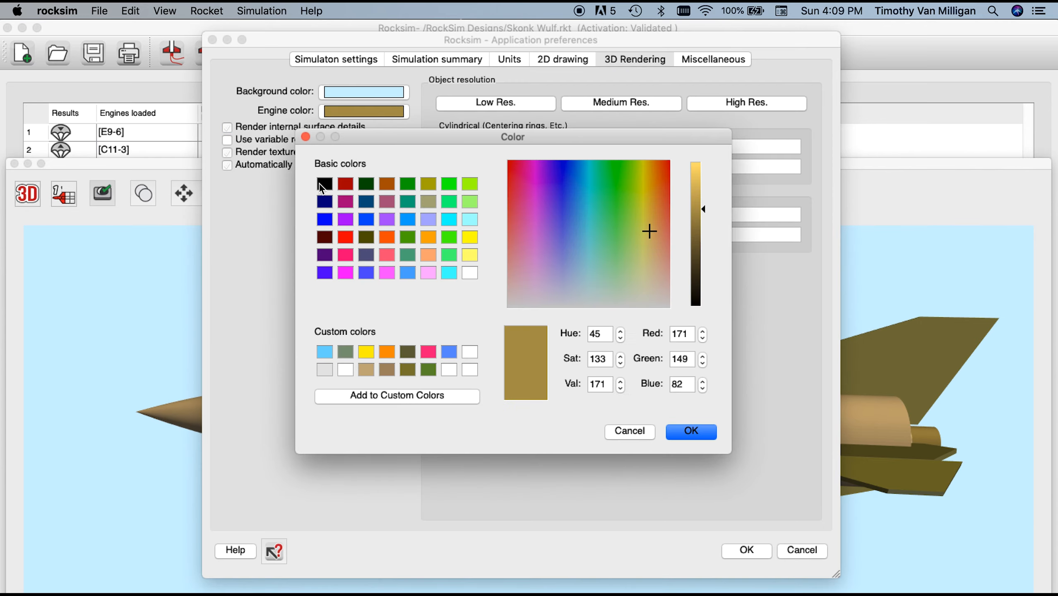
mouse_move(324, 185)
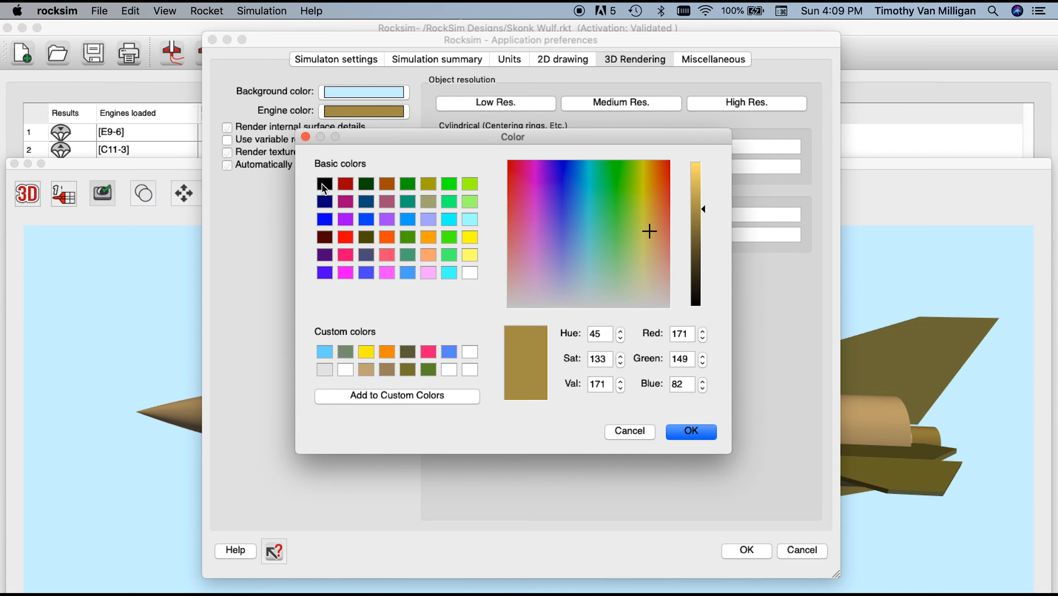
Step: Set the engine color to black and confirm the application preferences
left_click(324, 183)
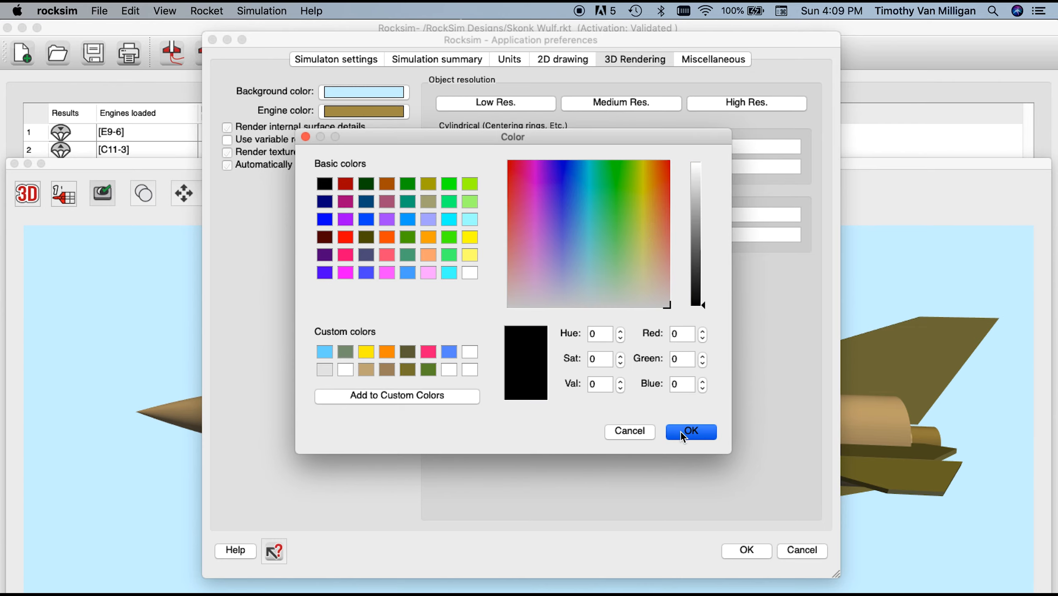
left_click(690, 432)
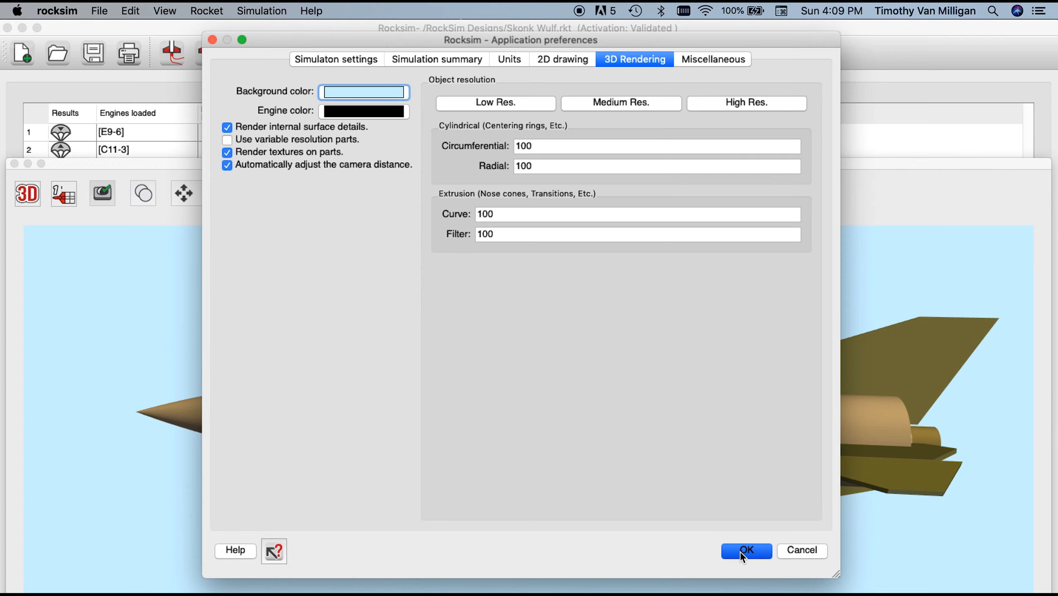
left_click(745, 550)
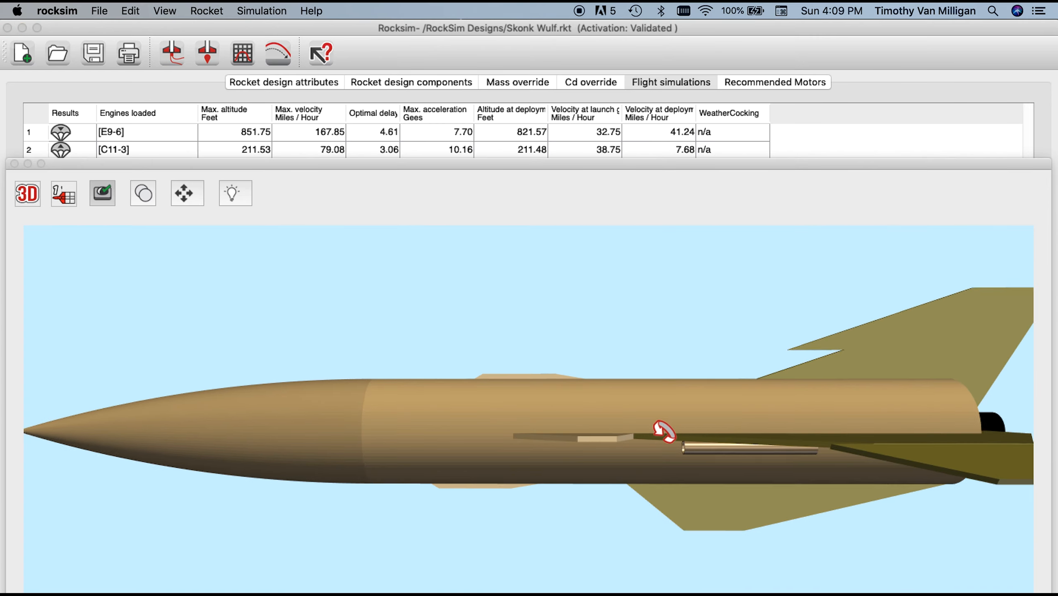
left_click_drag(665, 433, 737, 454)
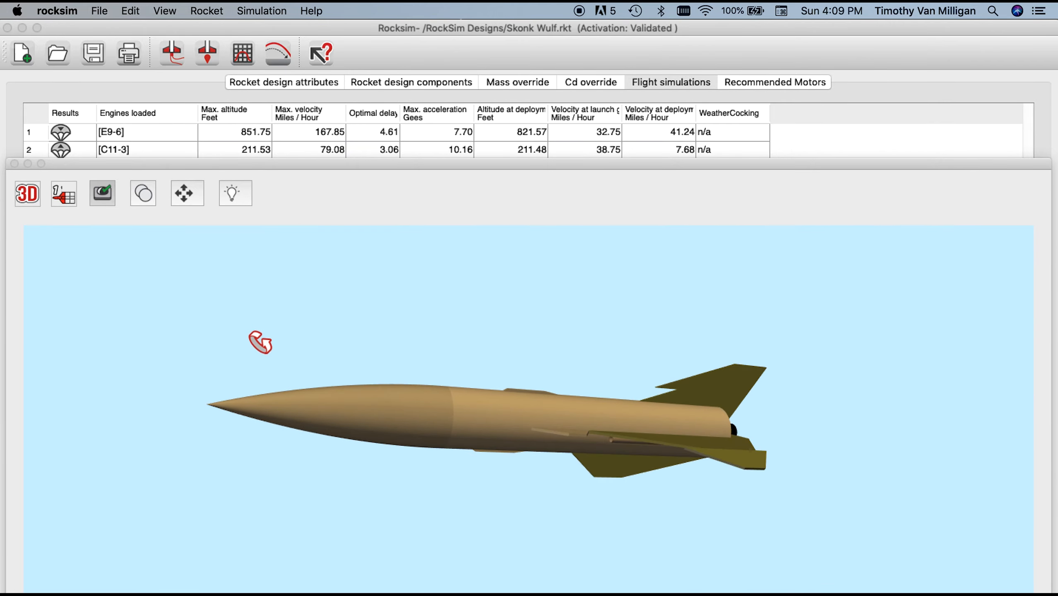
left_click_drag(260, 342, 376, 453)
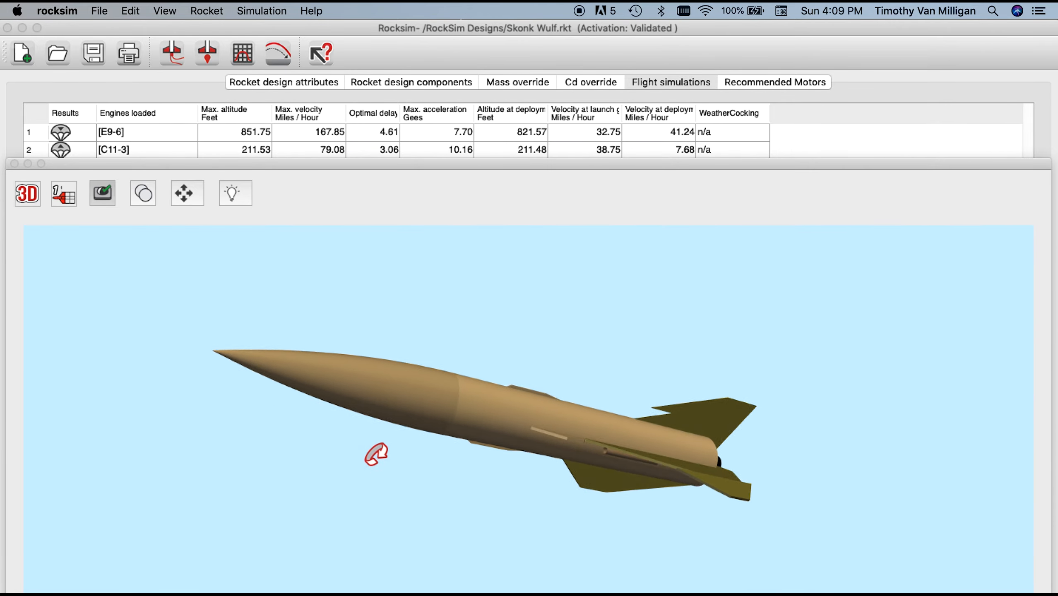